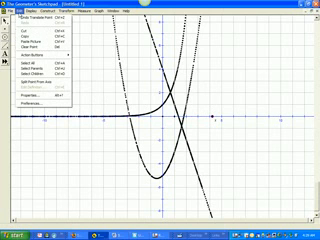
# Expand the side panel's property list for the selected plotted curve
pyautogui.click(40, 8)
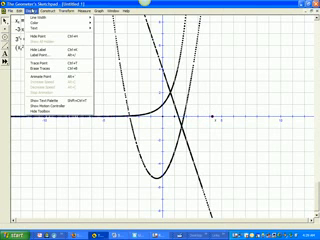